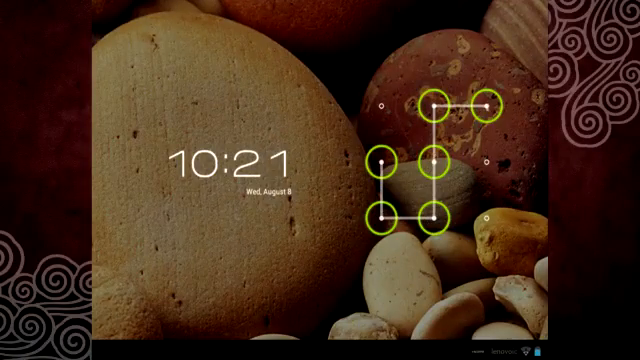
- Unlock the tablet by drawing the existing pattern, landing on the Wi-Fi list in Settings
drag(436, 104, 408, 222)
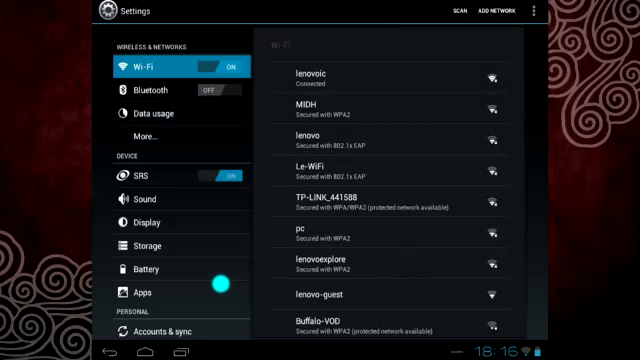
- Reach Security > Screen lock and draw a new five-dot unlock pattern
scroll(down, 3)
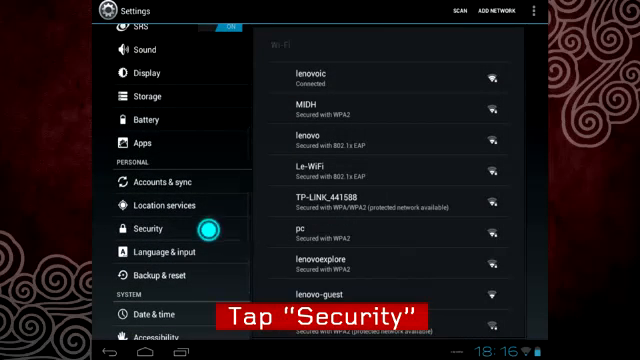
click(150, 228)
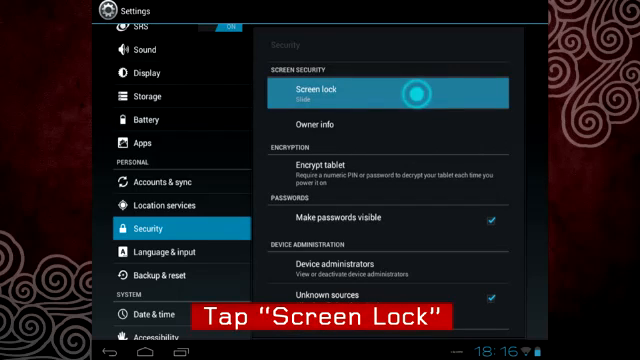
click(324, 94)
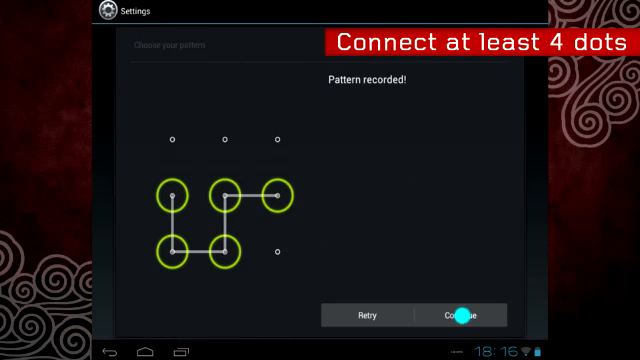
- Continue, redraw the same pattern and confirm it as the screen lock
click(456, 316)
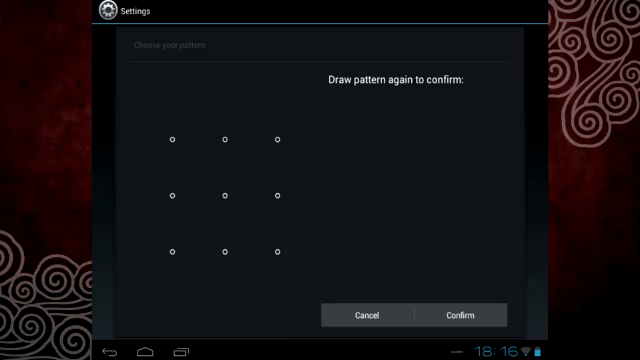
drag(174, 192, 278, 248)
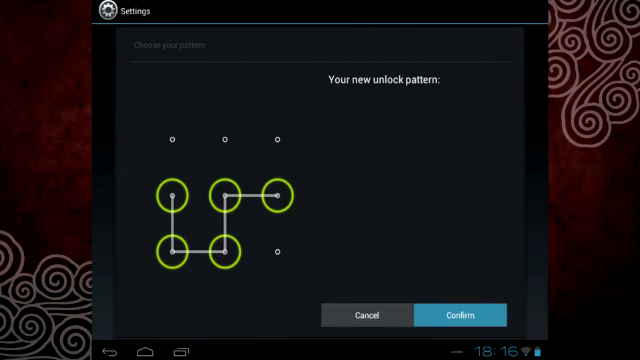
click(460, 314)
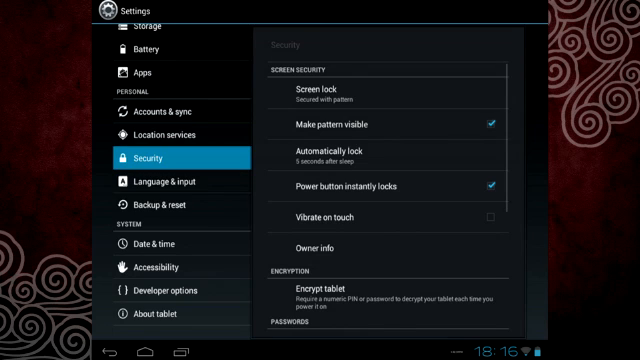
- Re-enter the current pattern under Screen lock and switch the lock to None
click(316, 96)
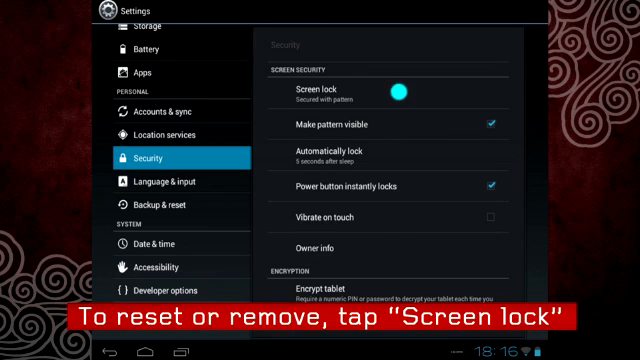
click(312, 96)
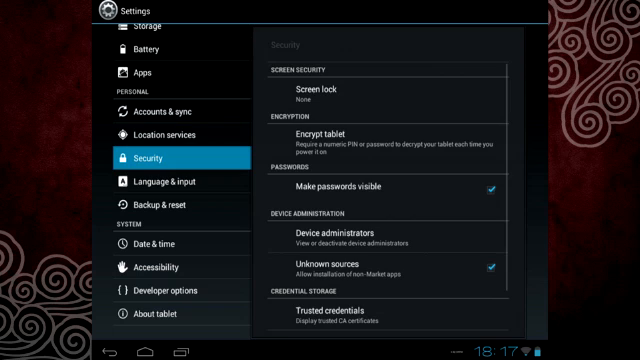
click(314, 94)
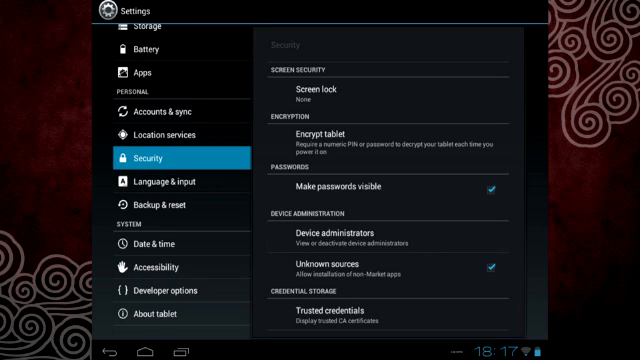
click(324, 94)
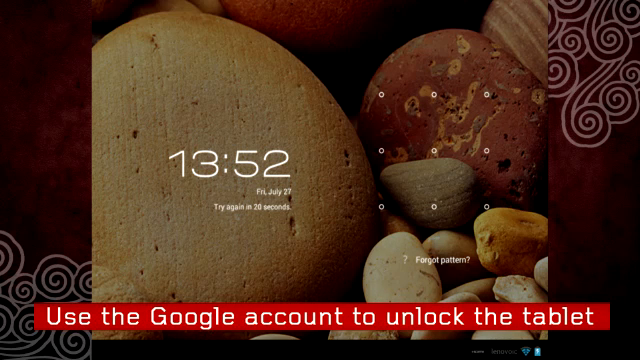
- Use 'Forgot pattern?' to bring up the Google account username/password unlock form
click(428, 262)
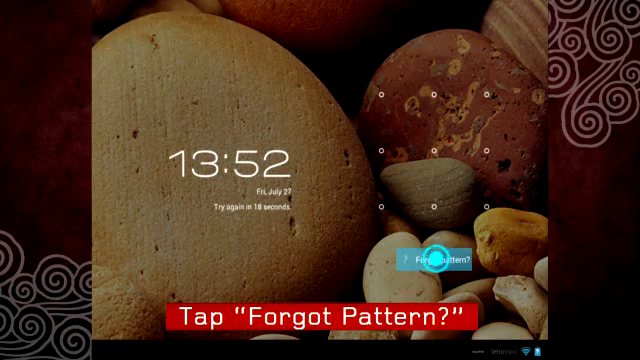
click(440, 262)
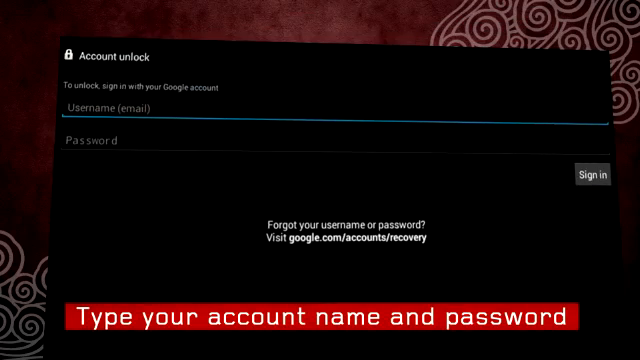